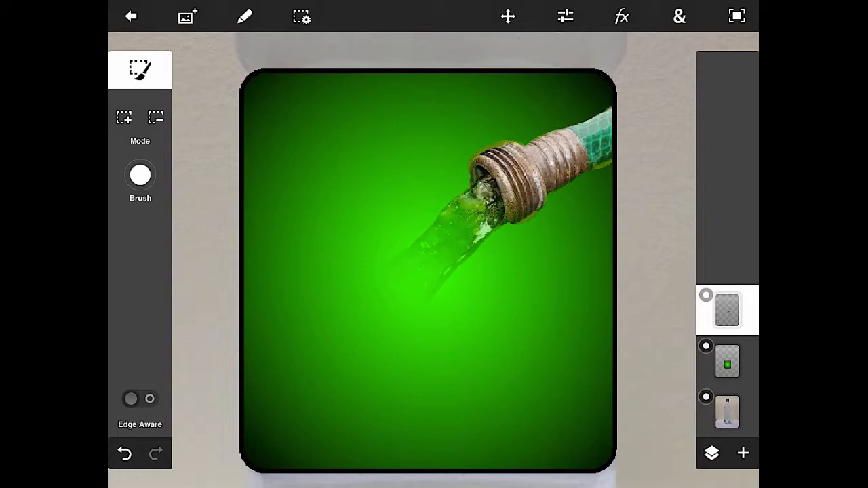
- Start a new text layer from the & extras menu over the green hose label
left_click(678, 16)
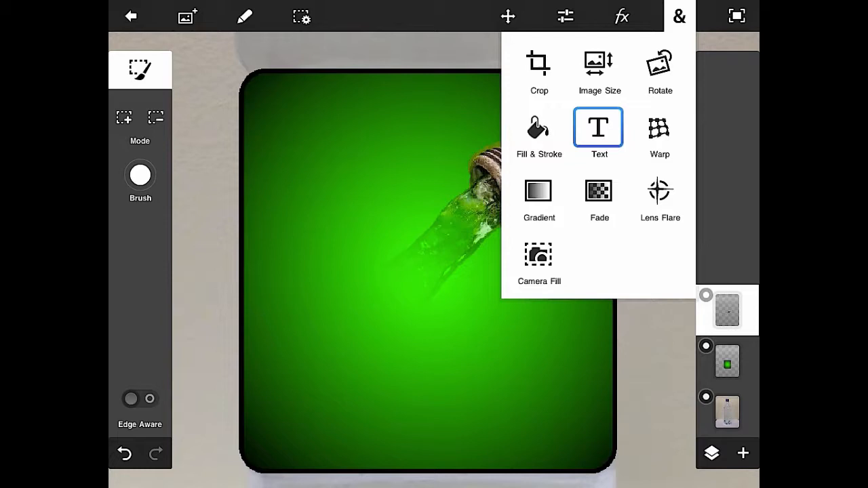
left_click(600, 128)
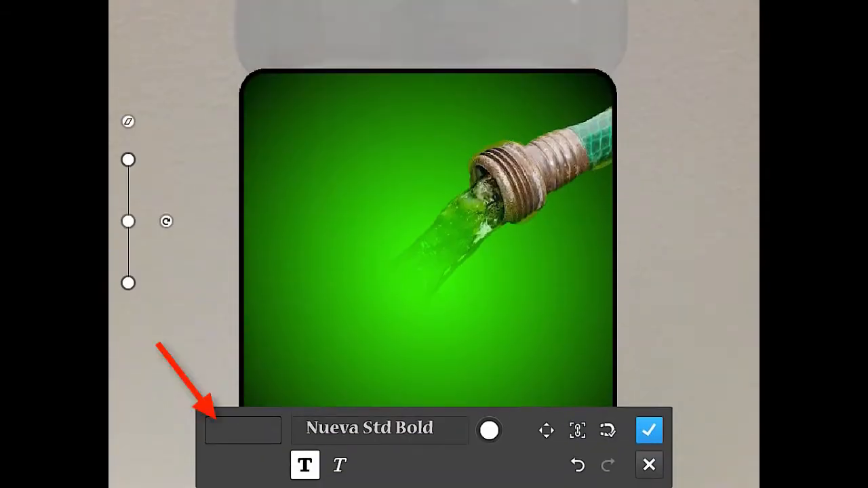
- Enter 'Fromma Hose', shrink it and place it across the top of the label
left_click(243, 430)
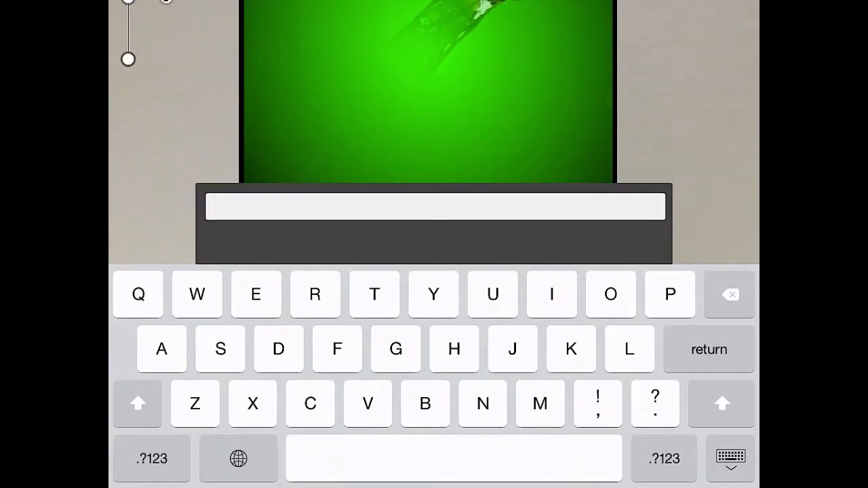
type("Fromma")
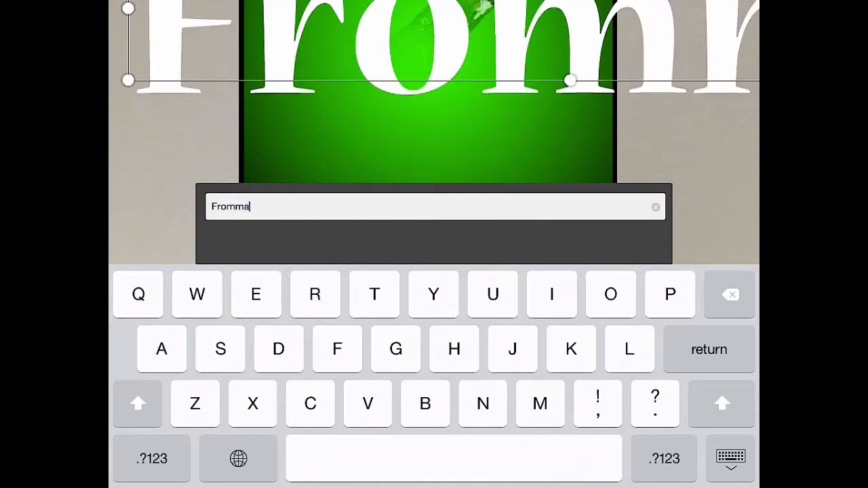
type("H")
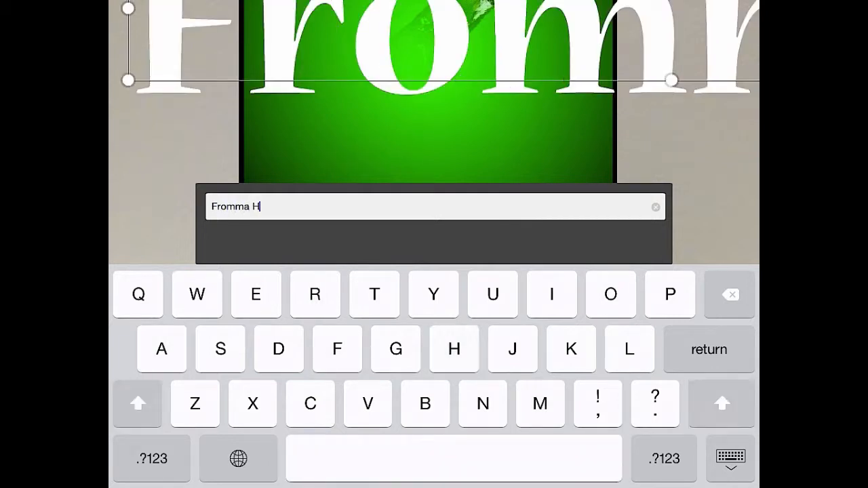
type("ose")
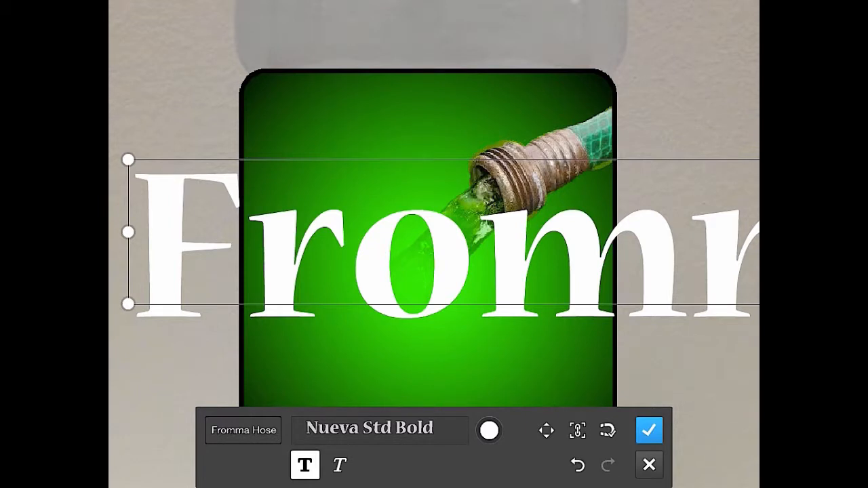
left_click_drag(127, 232, 527, 251)
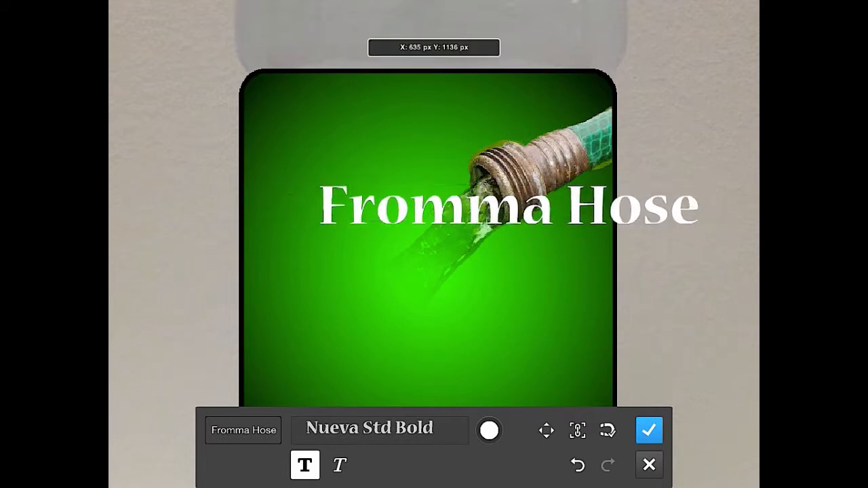
left_click_drag(507, 206, 423, 95)
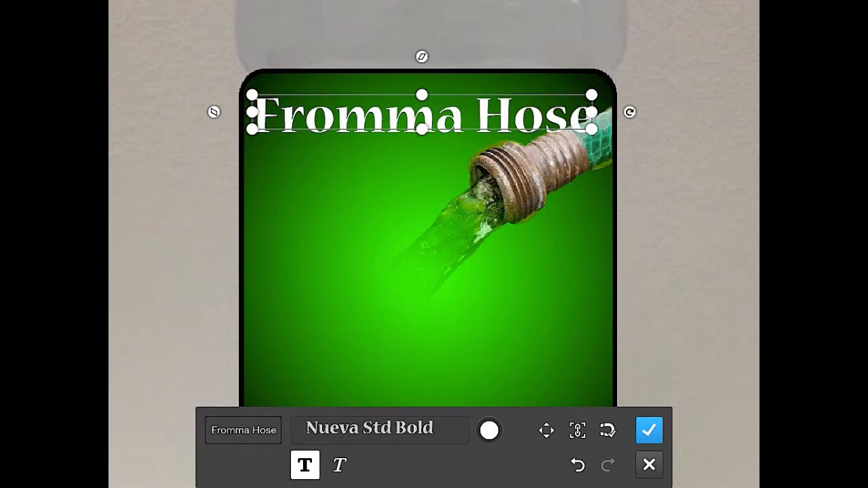
- Choose a bold serif typeface from the font list for the 'Fromma Hose' title
left_click(380, 429)
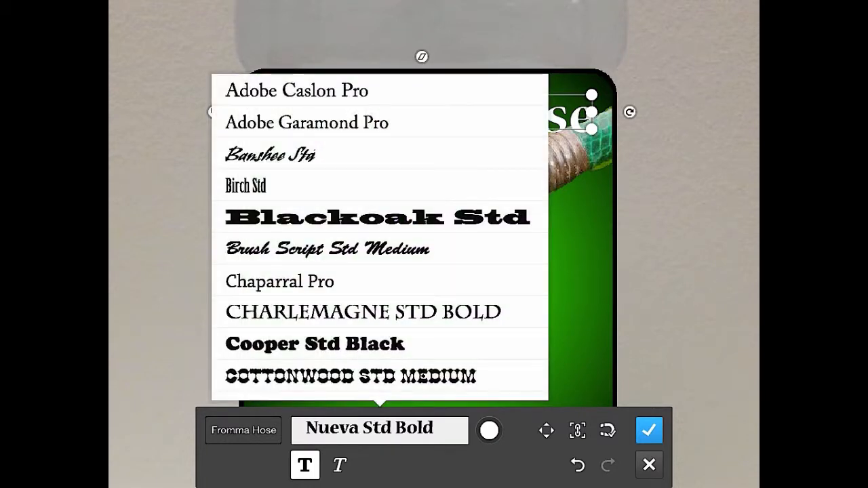
scroll("down", 3)
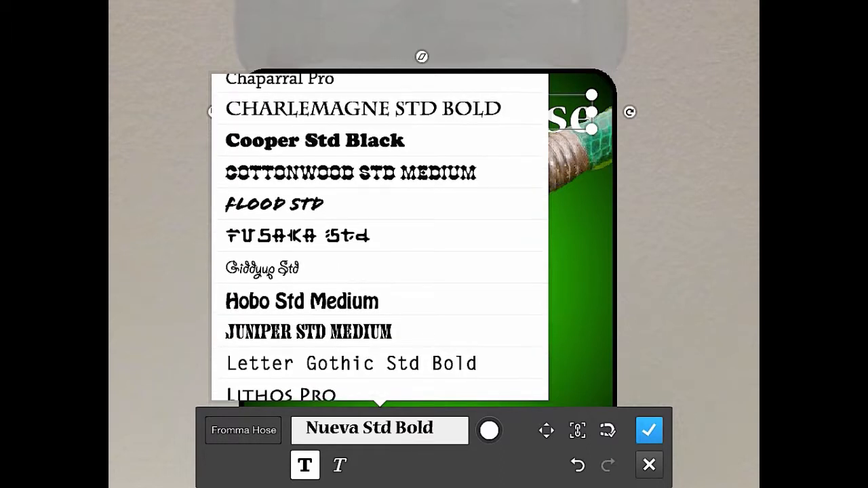
scroll("down", 3)
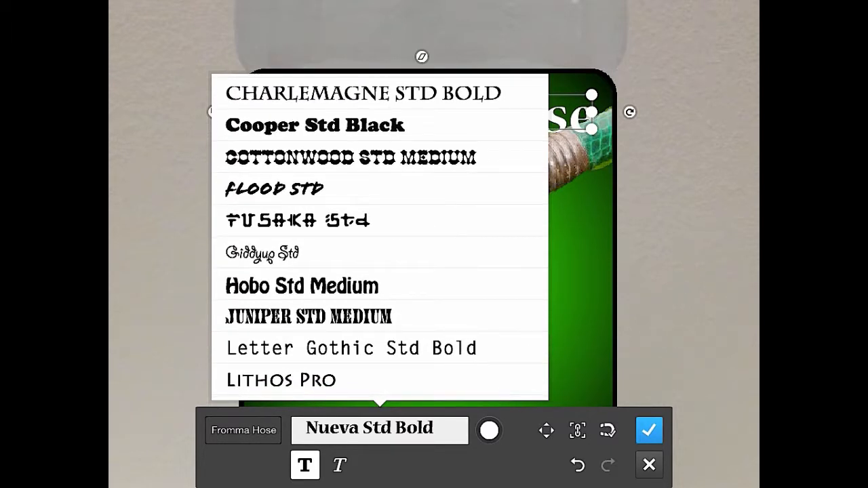
scroll("down", 3)
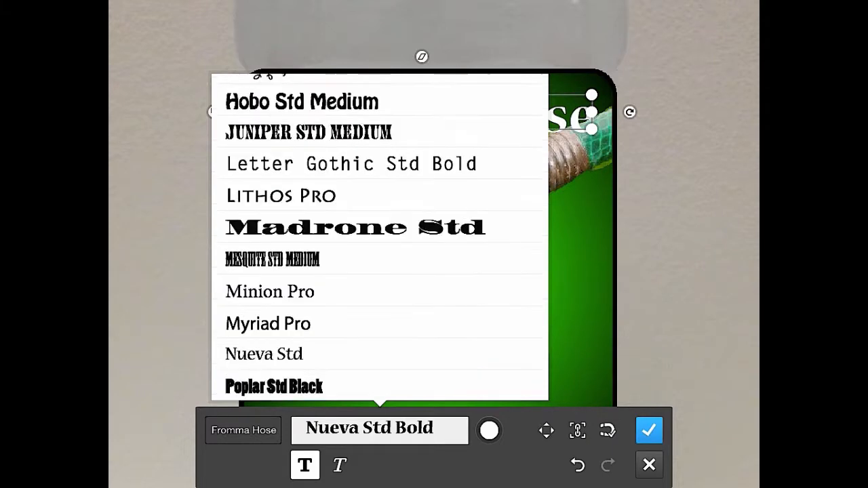
scroll("down", 3)
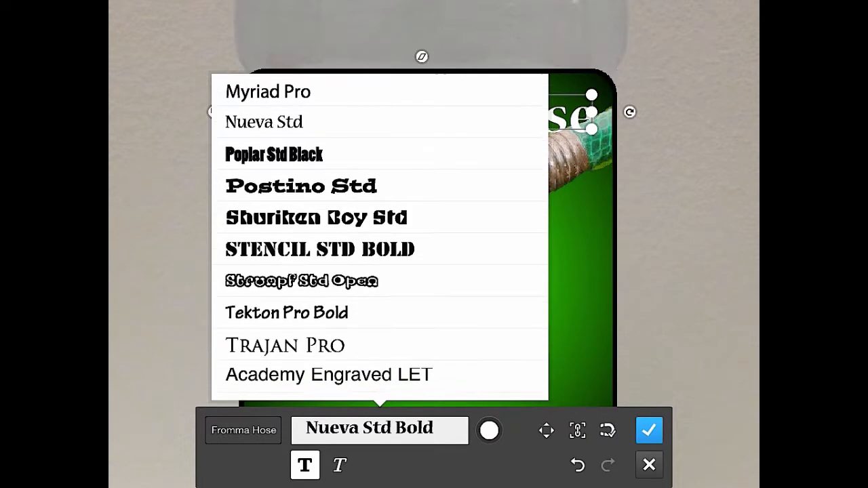
scroll("down", 3)
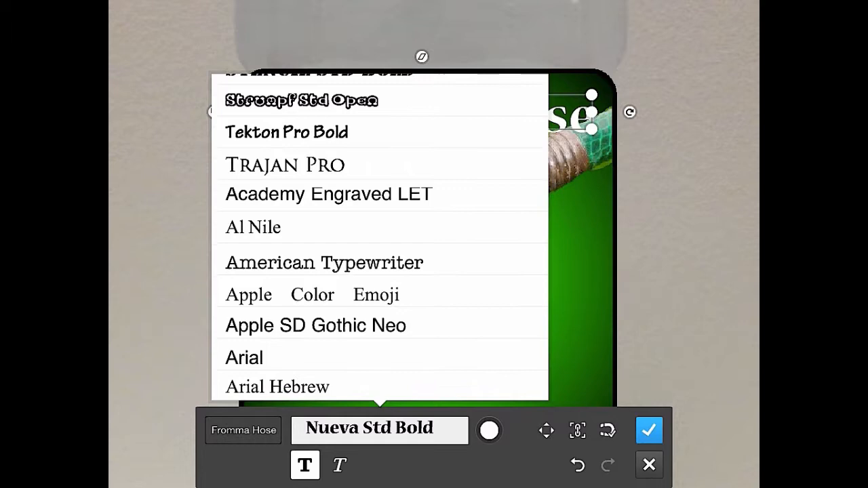
scroll("down", 3)
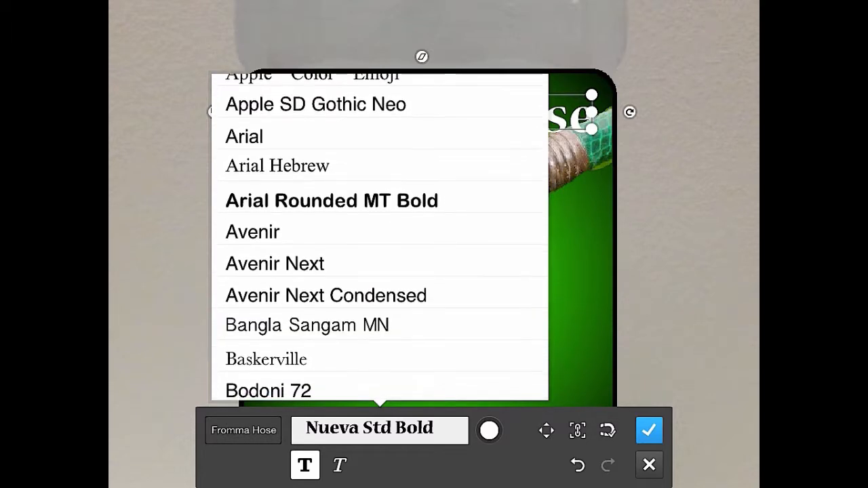
scroll("down", 3)
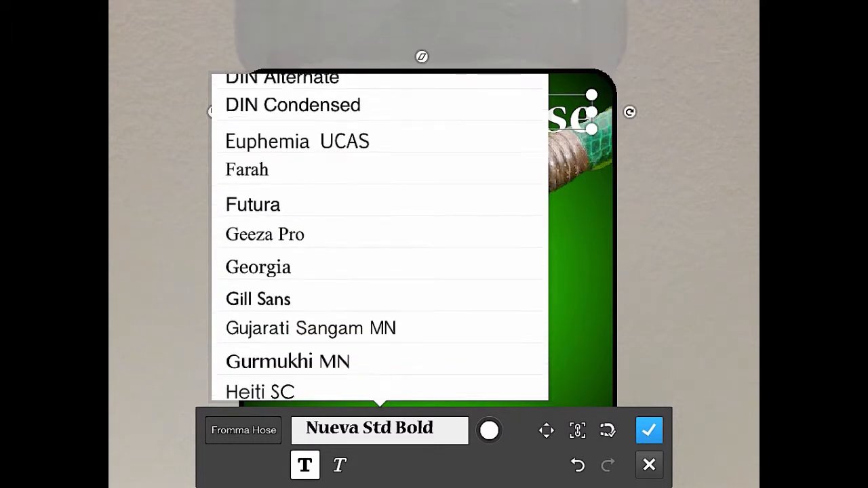
scroll("down", 3)
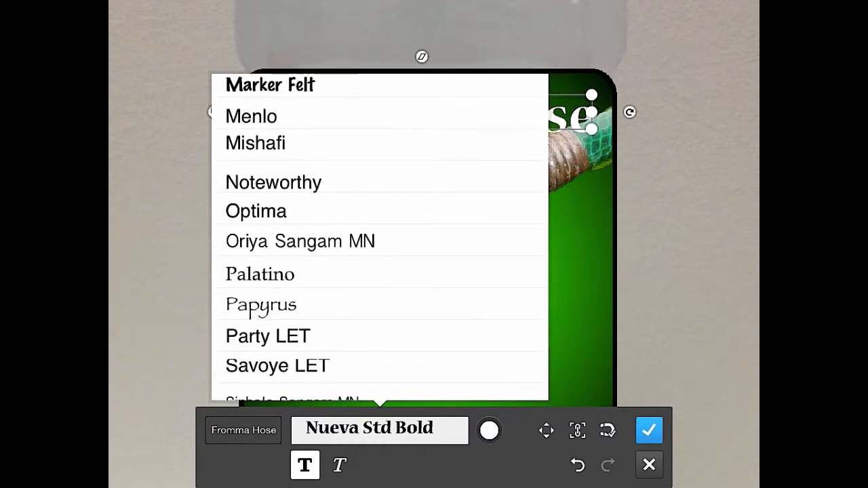
scroll("down", 3)
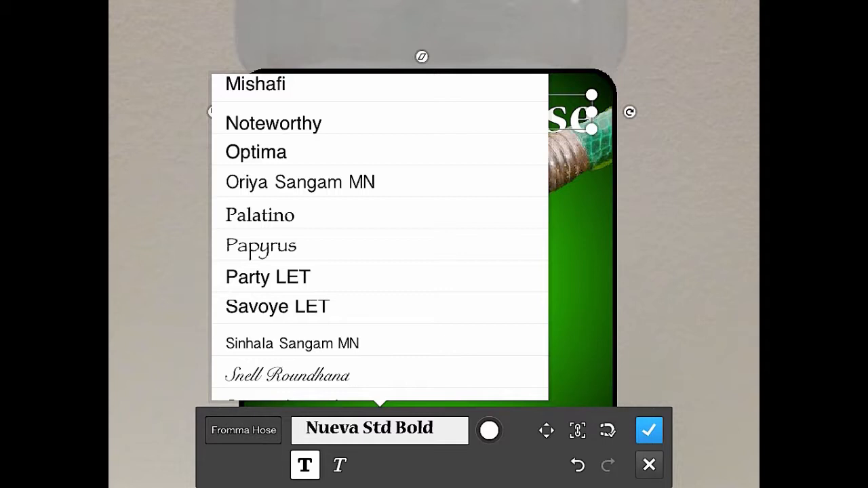
left_click(339, 467)
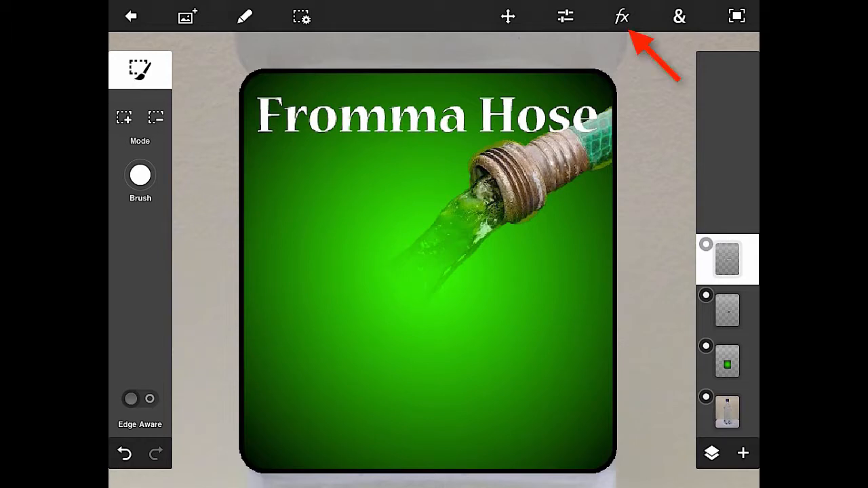
- Apply a Basic Drop Shadow (Distance 8, Opacity 100%) to the title and accept it
left_click(621, 19)
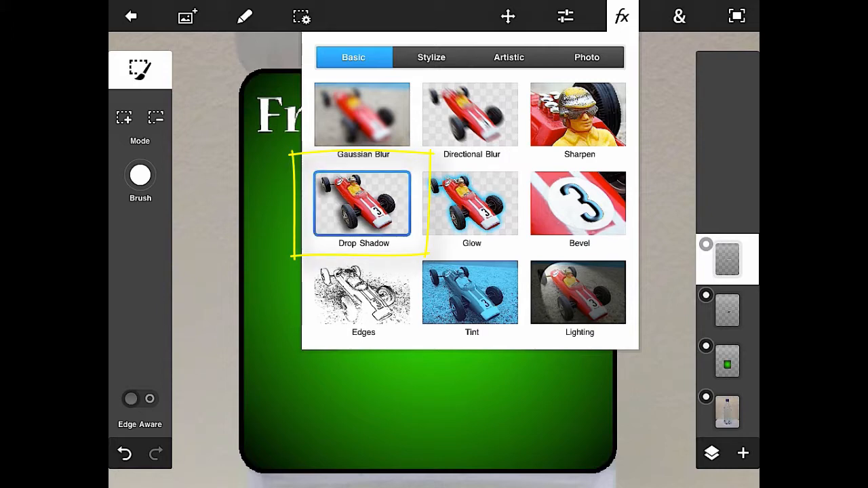
left_click(361, 204)
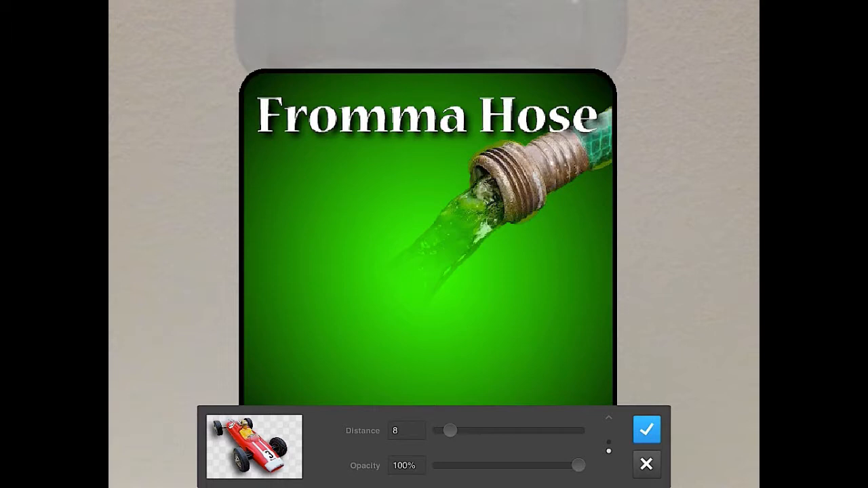
left_click(646, 428)
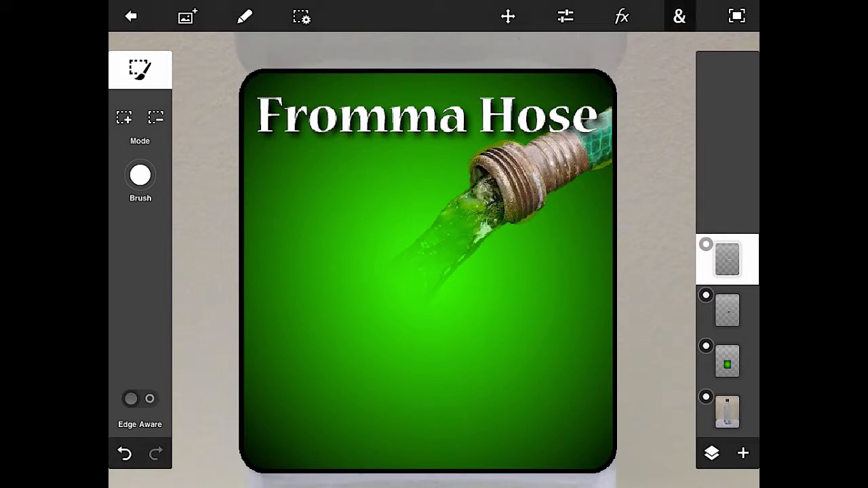
- Add a second text layer reading 'Drinking H2O' beside the label
left_click(681, 16)
type("D")
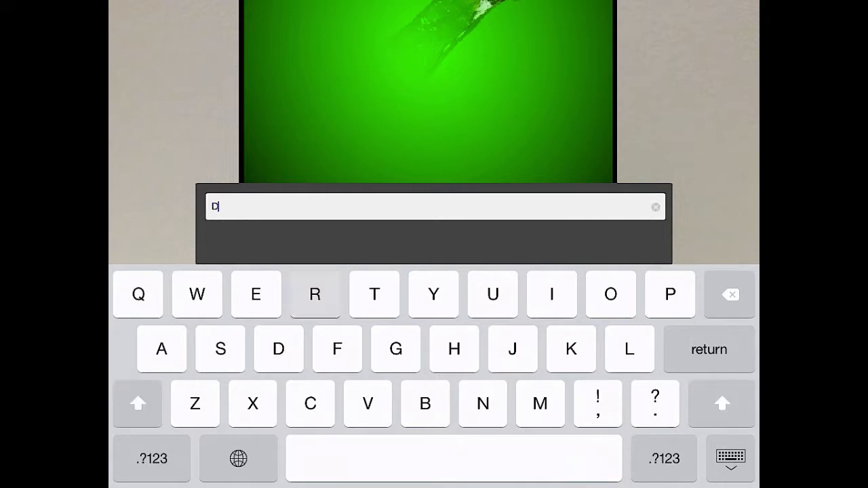
type("rinking H2O")
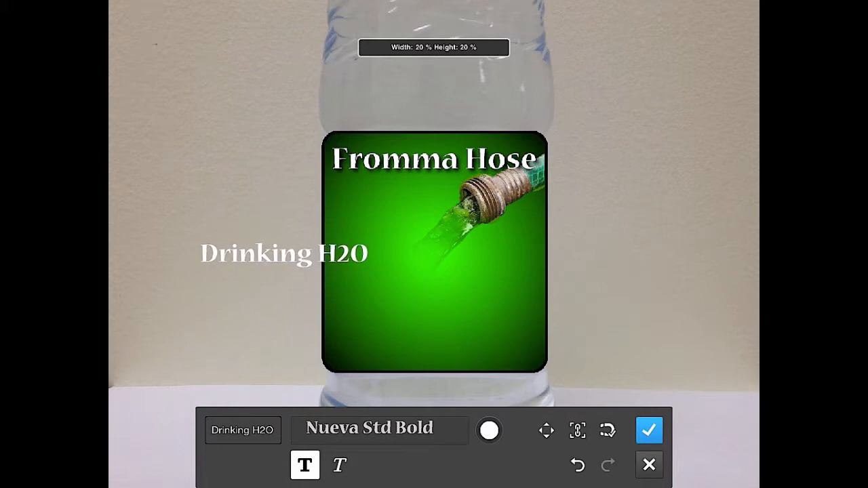
- Place 'Drinking H2O' diagonally along the water stream toward the nozzle and commit it
left_click_drag(284, 254, 431, 280)
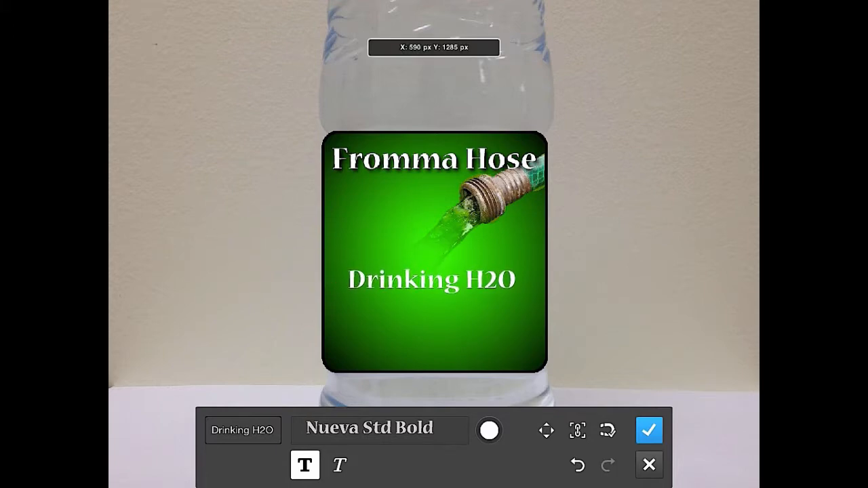
left_click(430, 281)
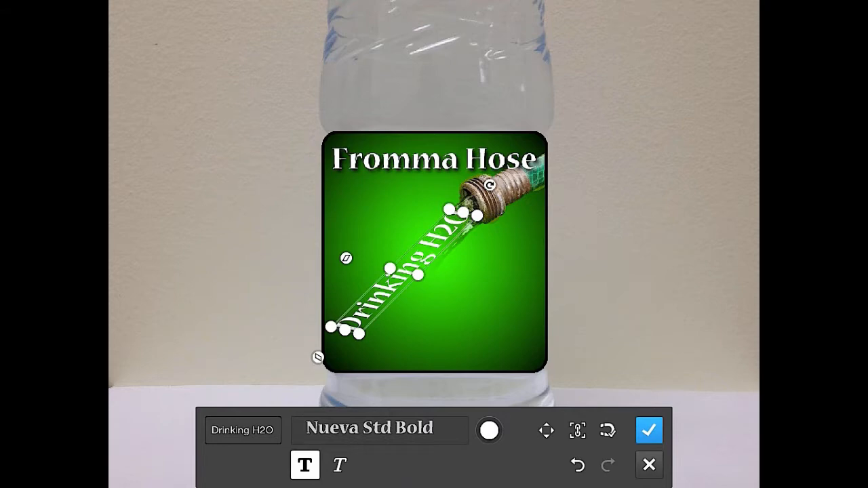
left_click(649, 430)
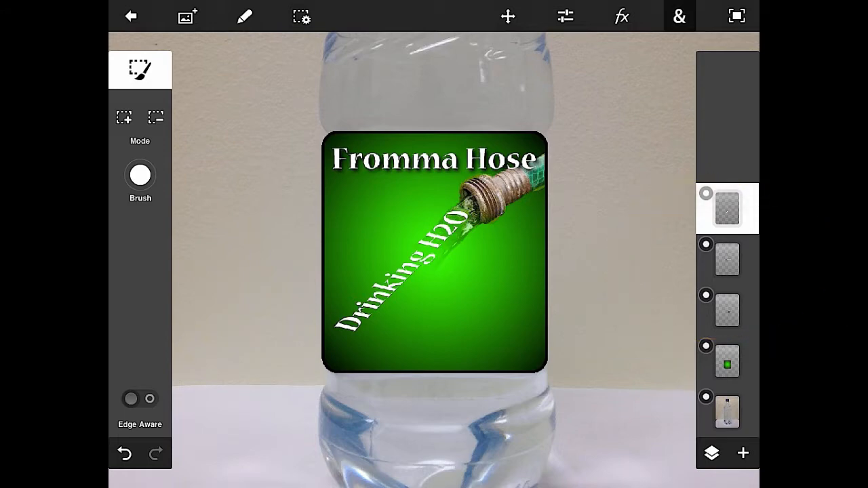
- Add a small white '© 2014' text in the label's bottom-right corner and commit it
left_click(678, 17)
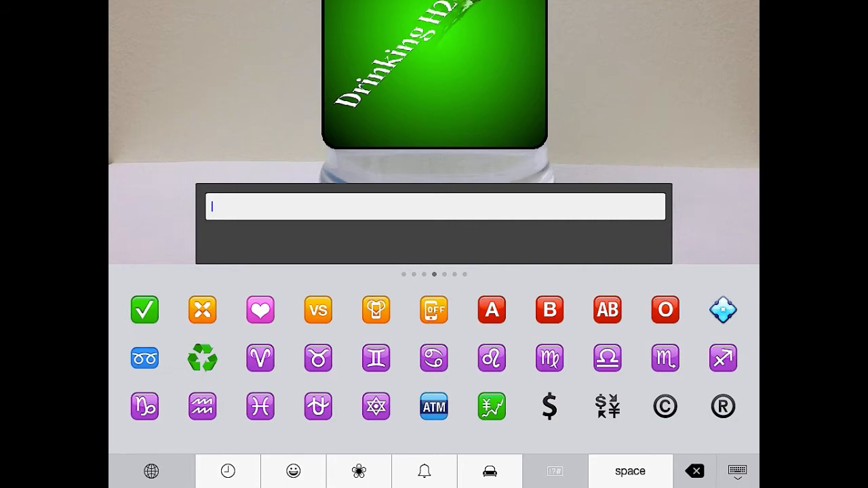
left_click(664, 407)
type("© 201")
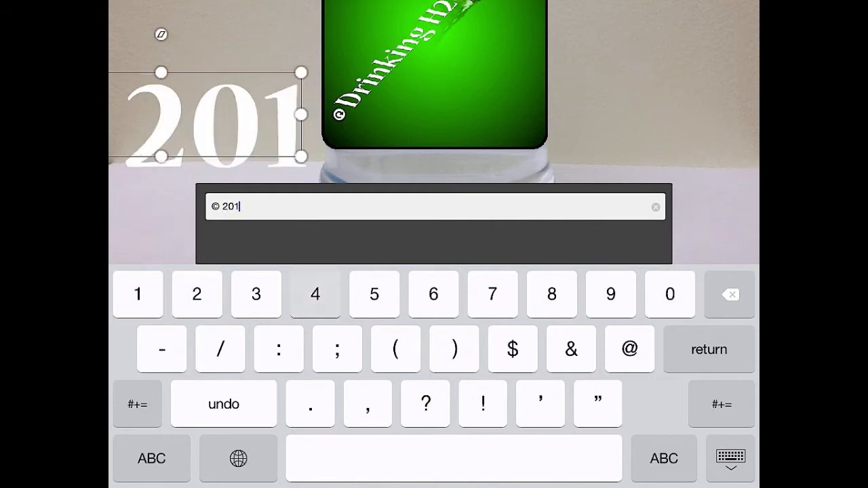
type("4")
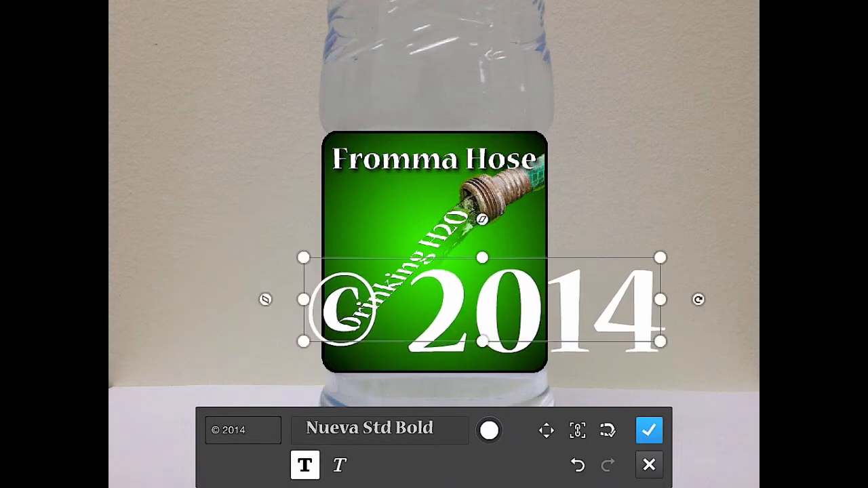
left_click_drag(657, 339, 333, 339)
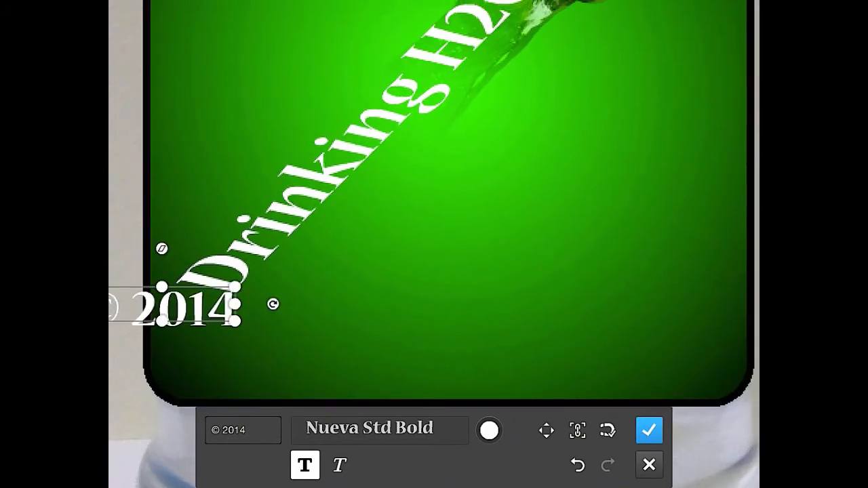
left_click_drag(183, 306, 651, 359)
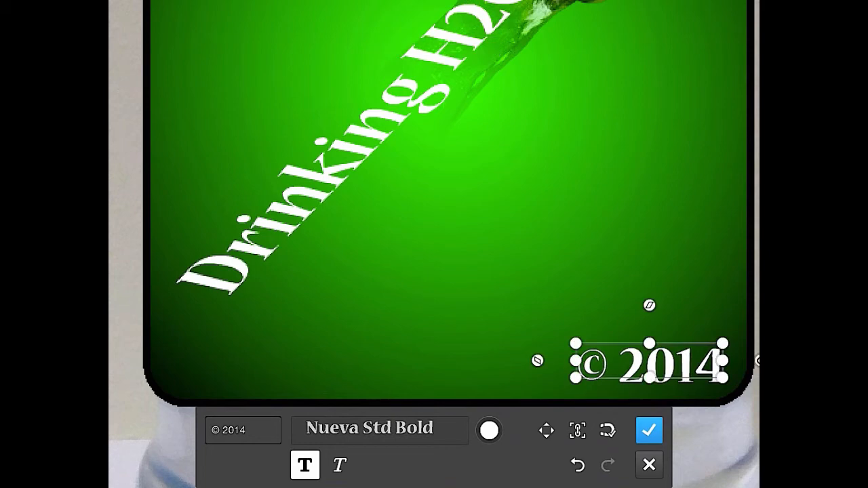
left_click(648, 430)
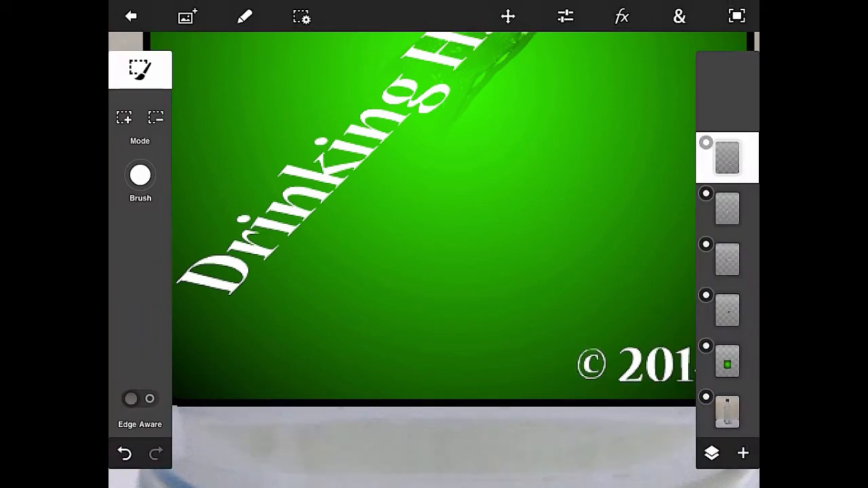